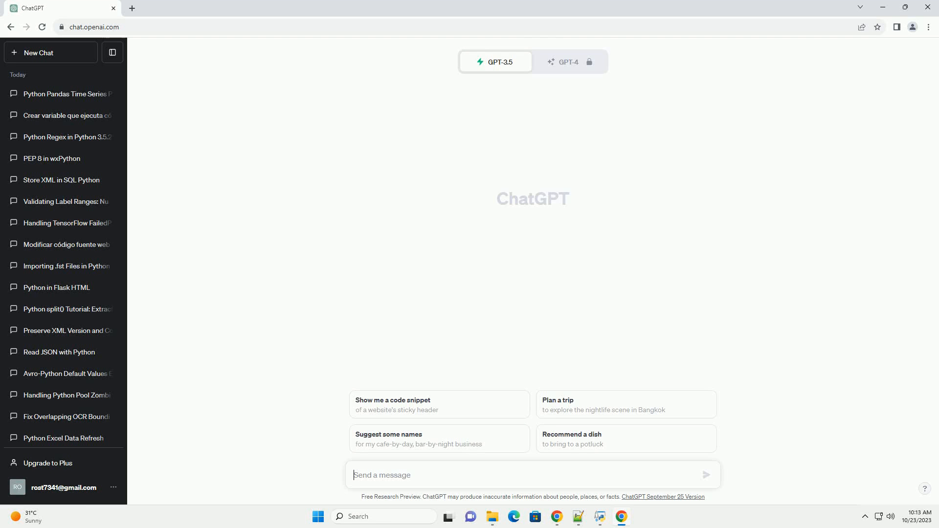
Ask ChatGPT for a Python tutorial on downloading and plotting ERA5 Land Hourly data
{"action": "left_click", "coordinate": [706, 476]}
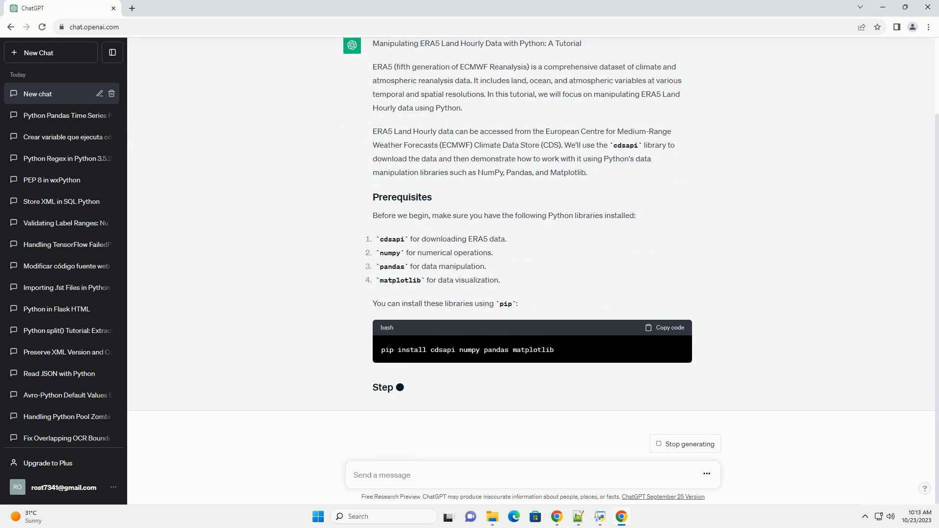
Scroll through the generating response to read the cdsapi download script in Step 1
{"action": "scroll", "scroll_direction": "down", "scroll_amount": 3}
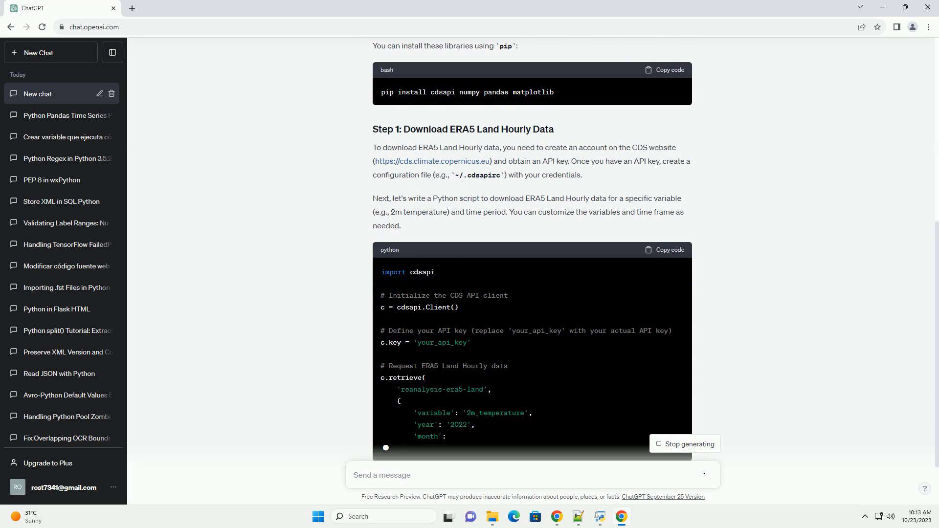
{"action": "scroll", "scroll_direction": "down", "scroll_amount": 3}
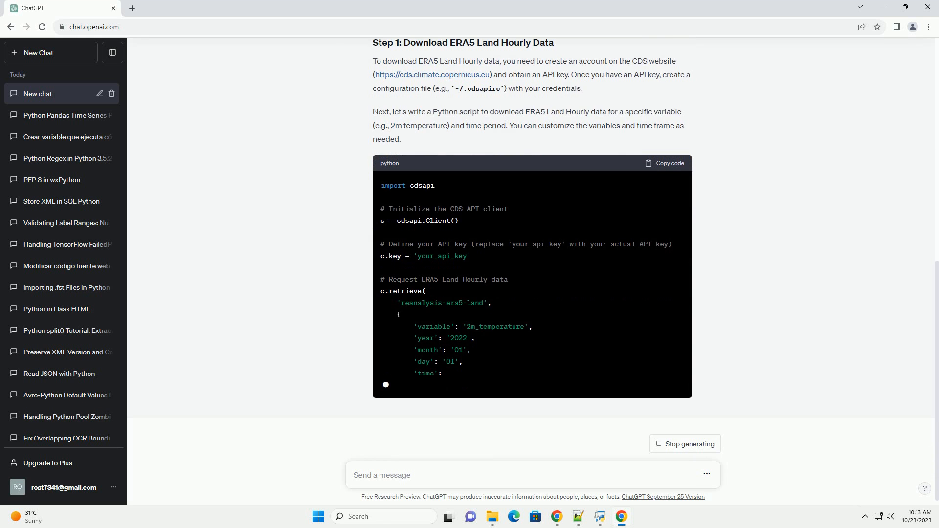
{"action": "scroll", "scroll_direction": "down", "scroll_amount": 3}
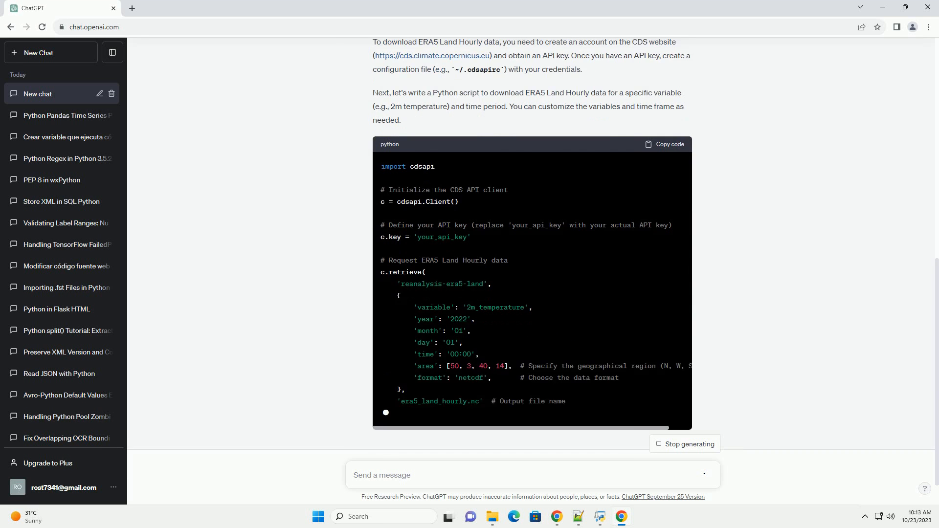
Scroll further to read the xarray plotting code and its five-point summary
{"action": "scroll", "scroll_direction": "down", "scroll_amount": 3}
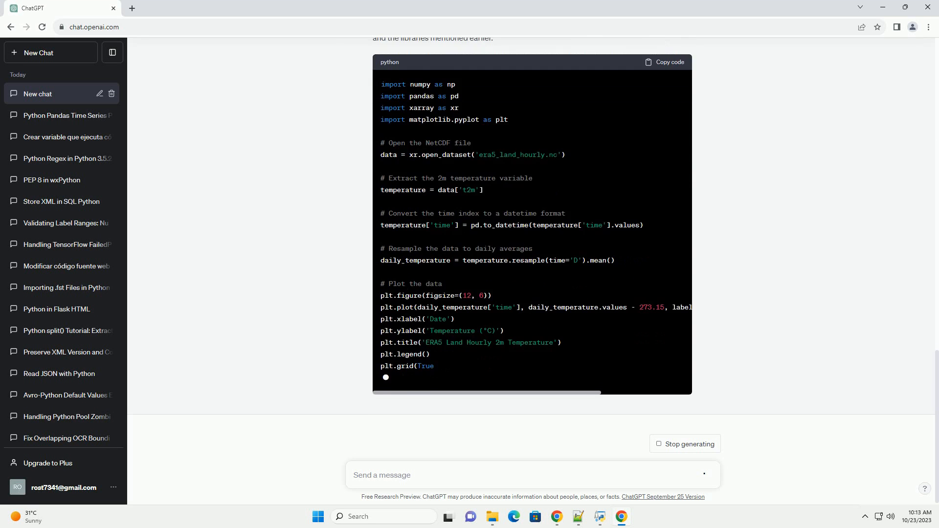
{"action": "scroll", "scroll_direction": "down", "scroll_amount": 3}
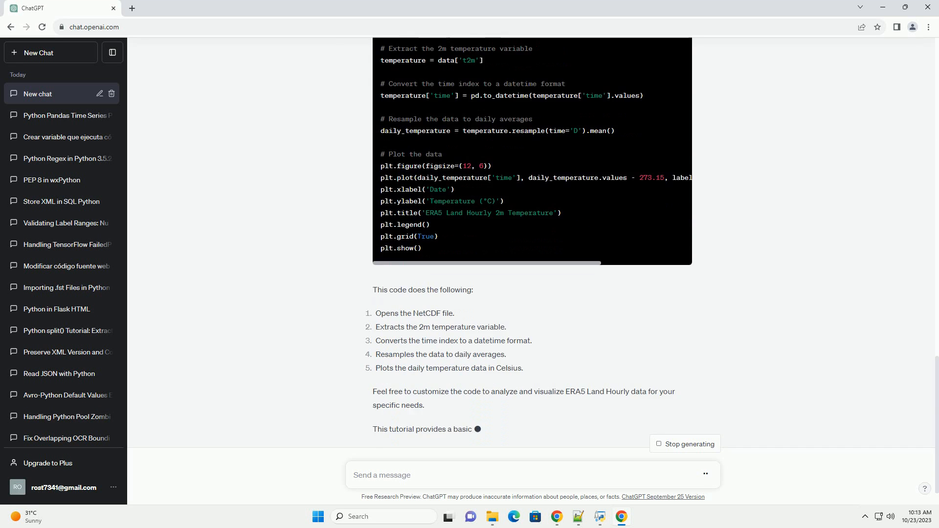
{"action": "scroll", "scroll_direction": "down", "scroll_amount": 3}
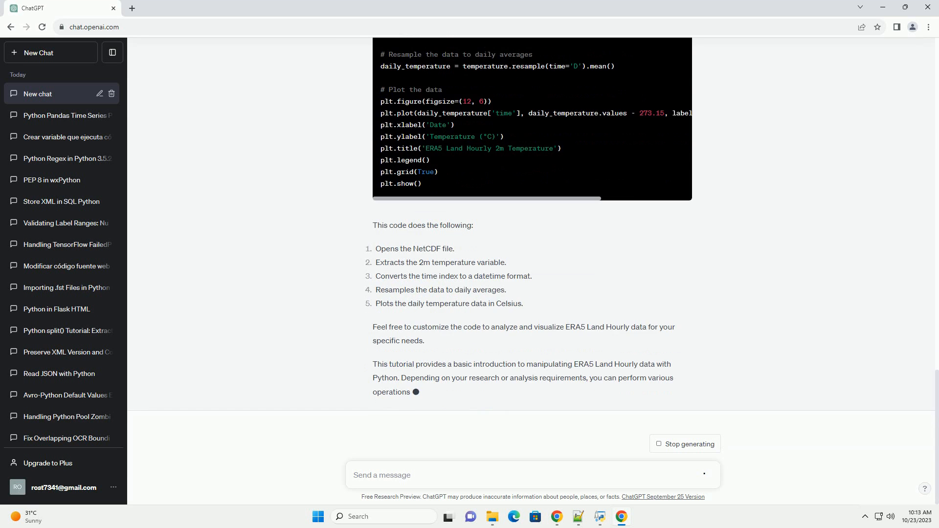